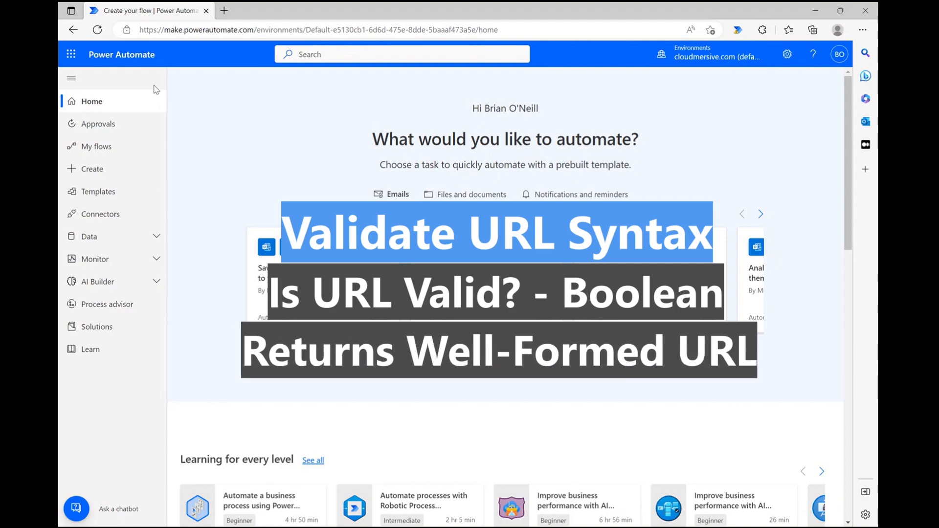
Create a manually triggered instant cloud flow named 'validate url syntax'.
{"action": "left_click", "coordinate": [93, 168]}
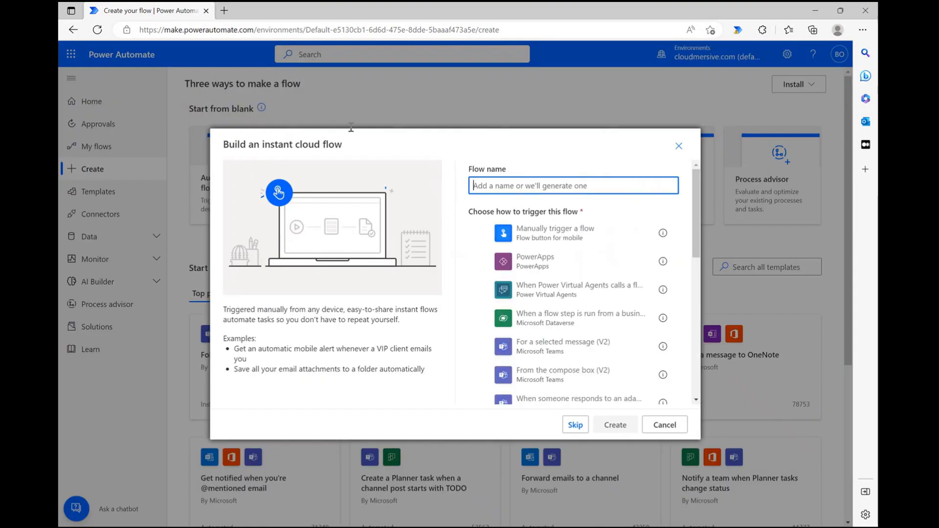
{"action": "type", "text": "validate url syntax"}
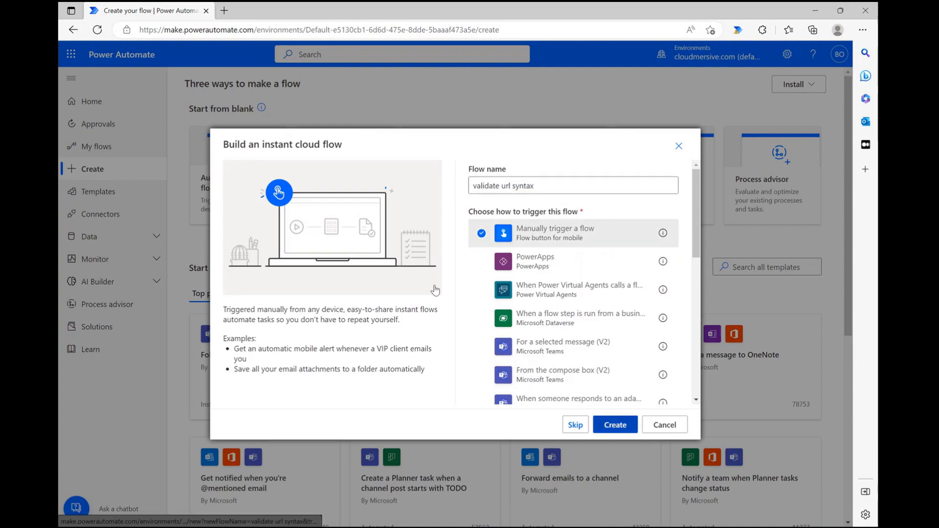
{"action": "left_click", "coordinate": [614, 424]}
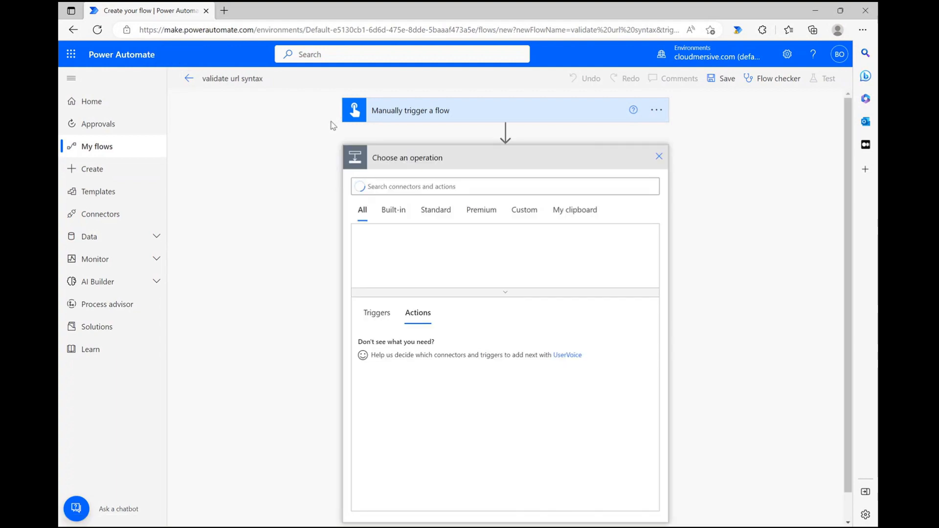
Search 'cloudmersive' and choose the Cloudmersive Data Validation connector.
{"action": "type", "text": "cloudmers"}
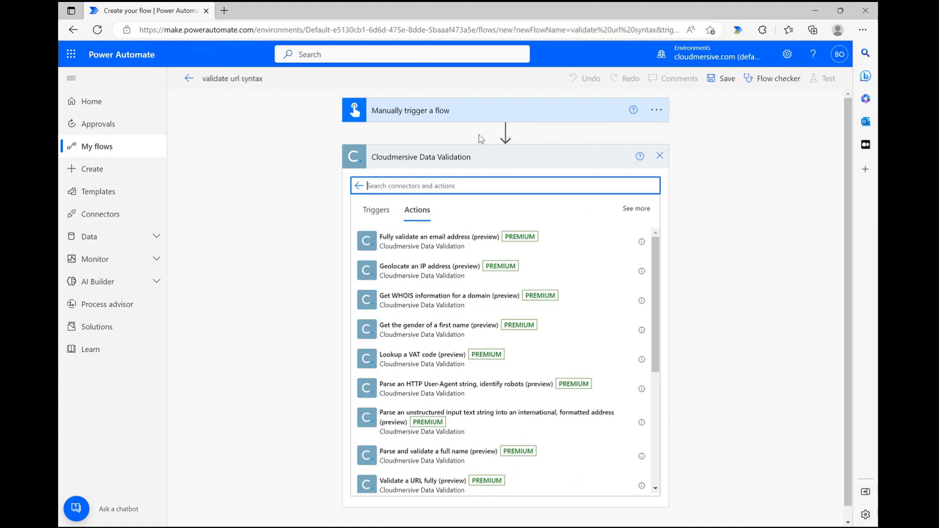
{"action": "mouse_move", "coordinate": [368, 125]}
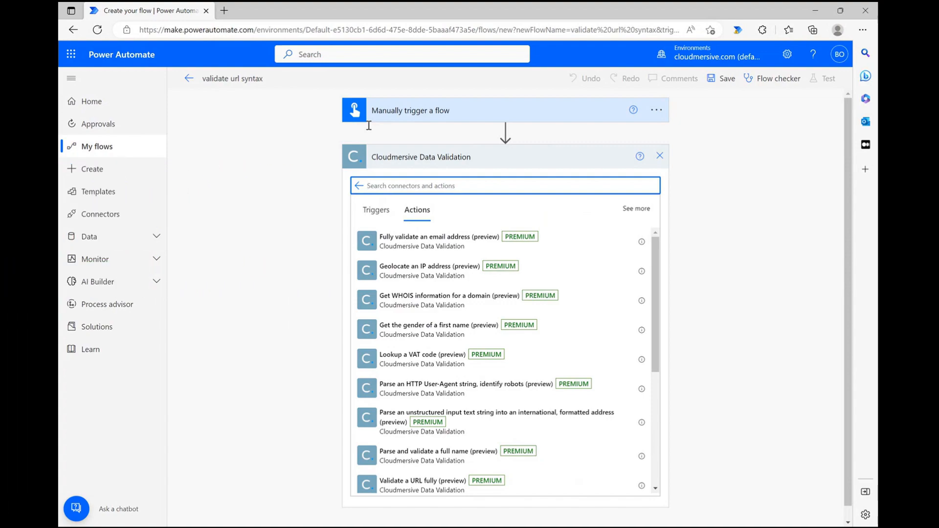
Add 'Validate a URL syntactically (preview)' with URL cloudmersive.com.
{"action": "type", "text": "validate url"}
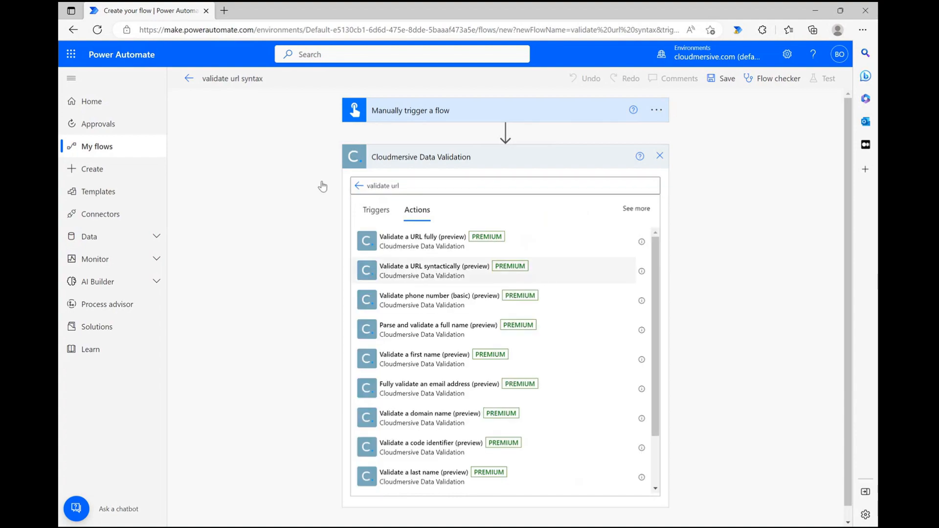
{"action": "left_click", "coordinate": [434, 269]}
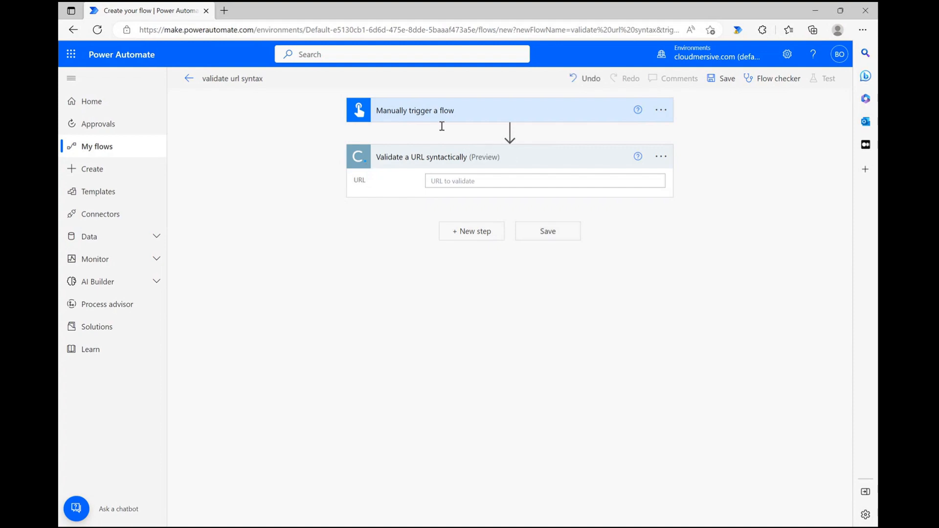
{"action": "left_click", "coordinate": [543, 181]}
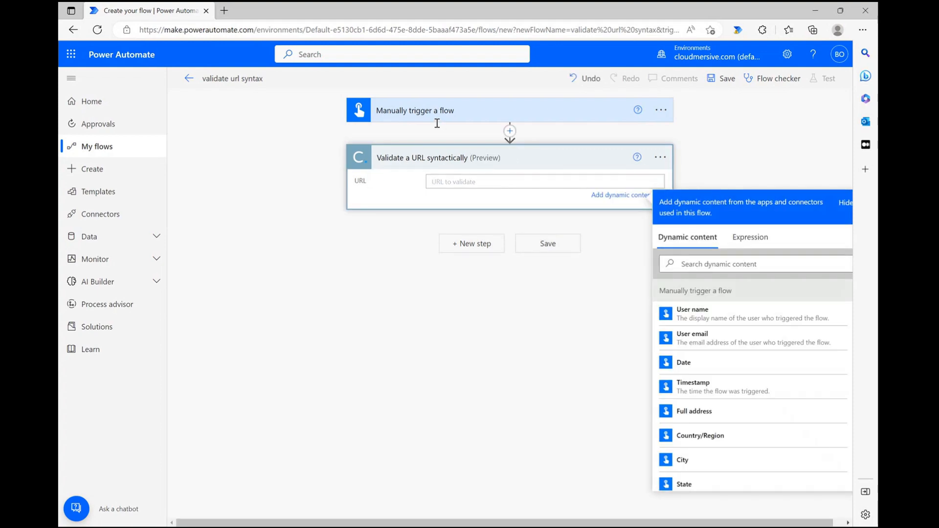
{"action": "type", "text": "cloudmersive.com"}
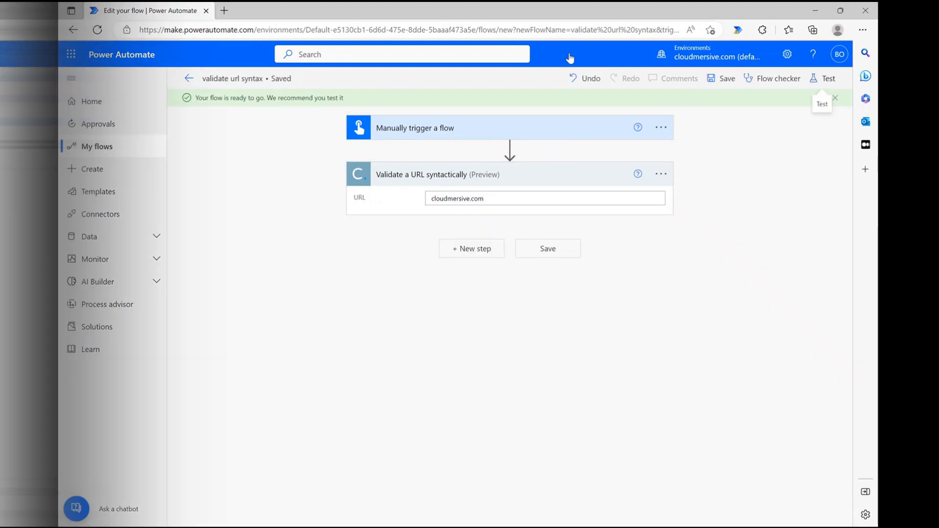
Run a manual test of the saved flow.
{"action": "left_click", "coordinate": [827, 77]}
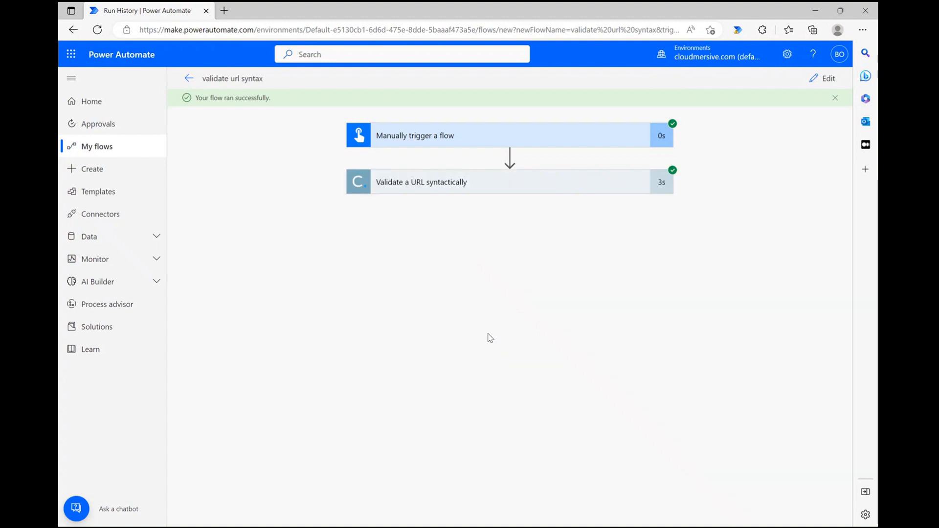
{"action": "mouse_move", "coordinate": [443, 258]}
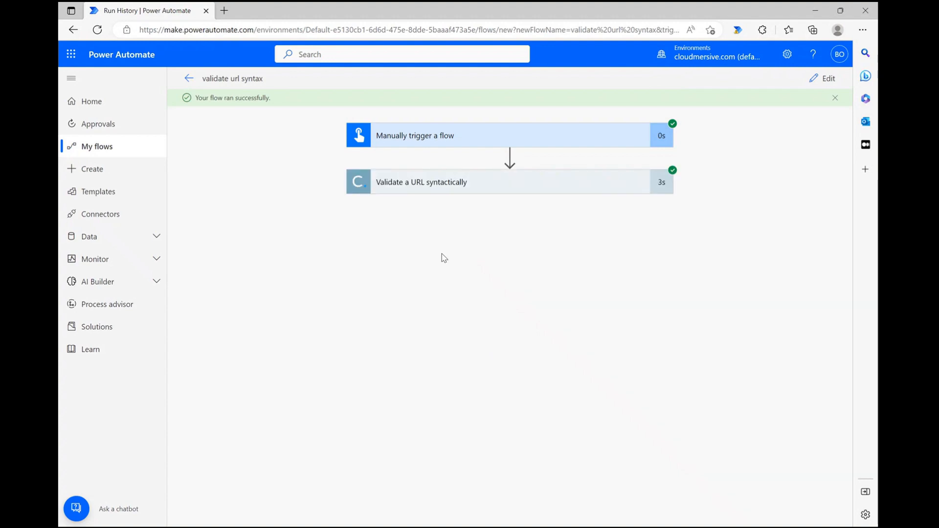
{"action": "mouse_move", "coordinate": [371, 124]}
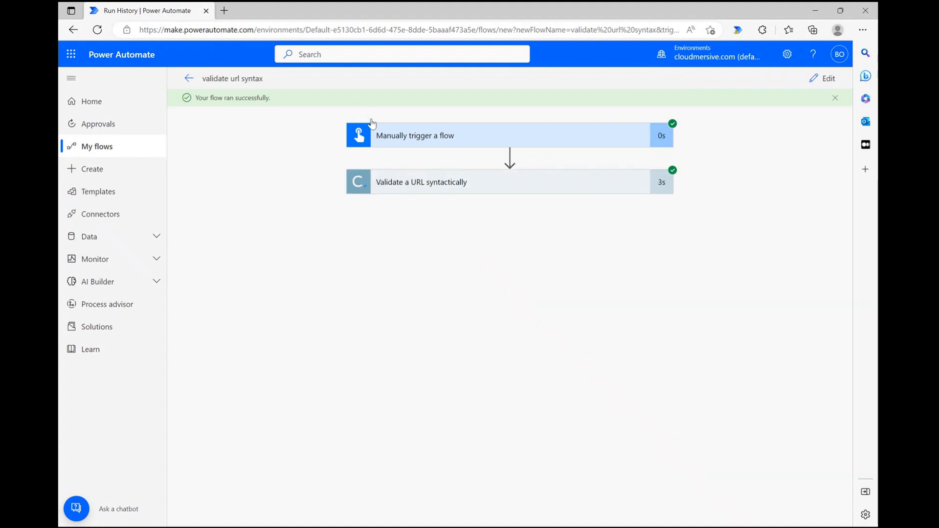
{"action": "left_click", "coordinate": [421, 182]}
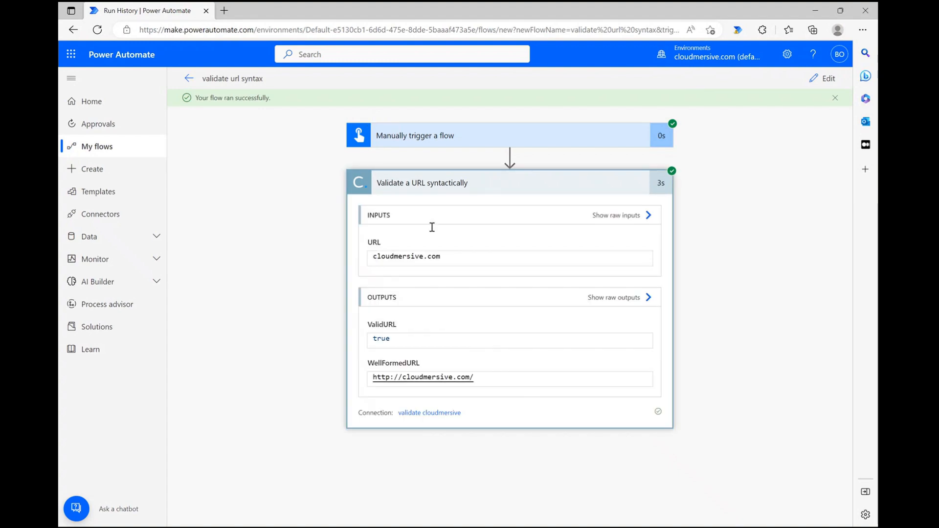
{"action": "mouse_move", "coordinate": [313, 229]}
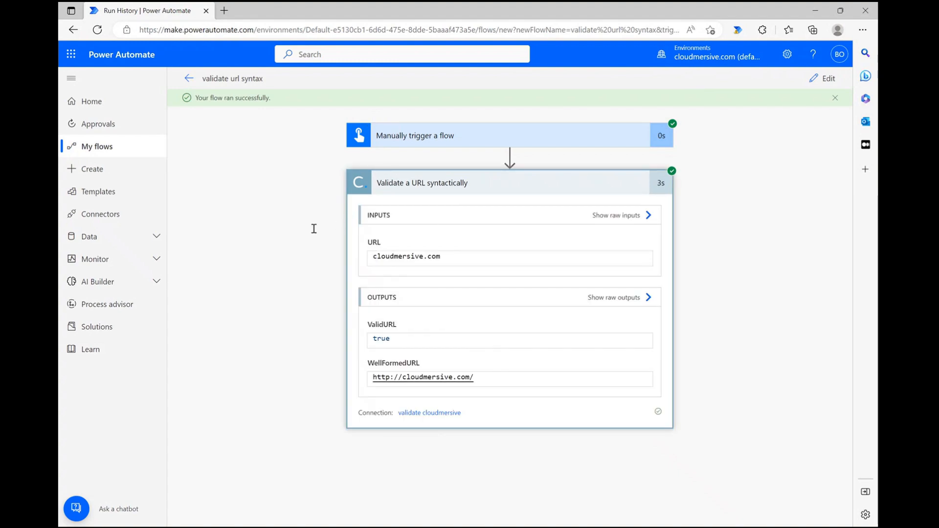
{"action": "mouse_move", "coordinate": [269, 222]}
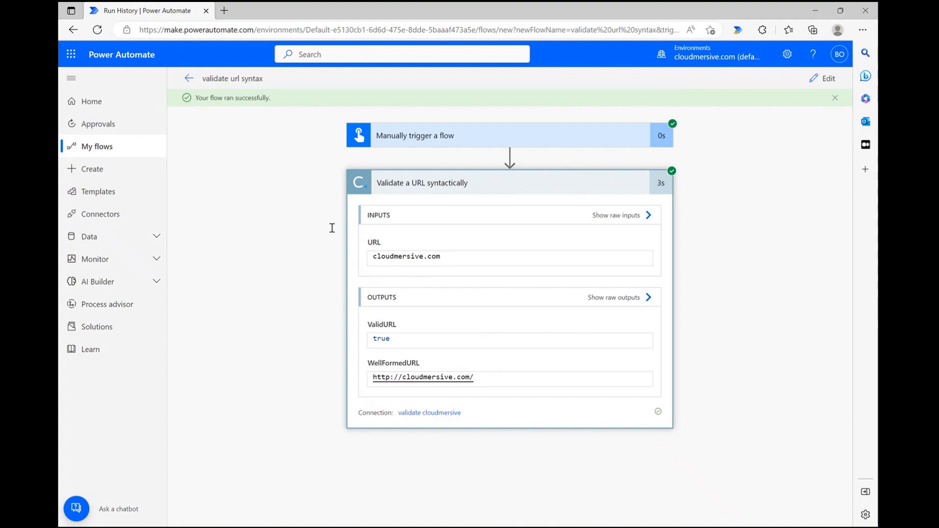
{"action": "double_click", "coordinate": [381, 338]}
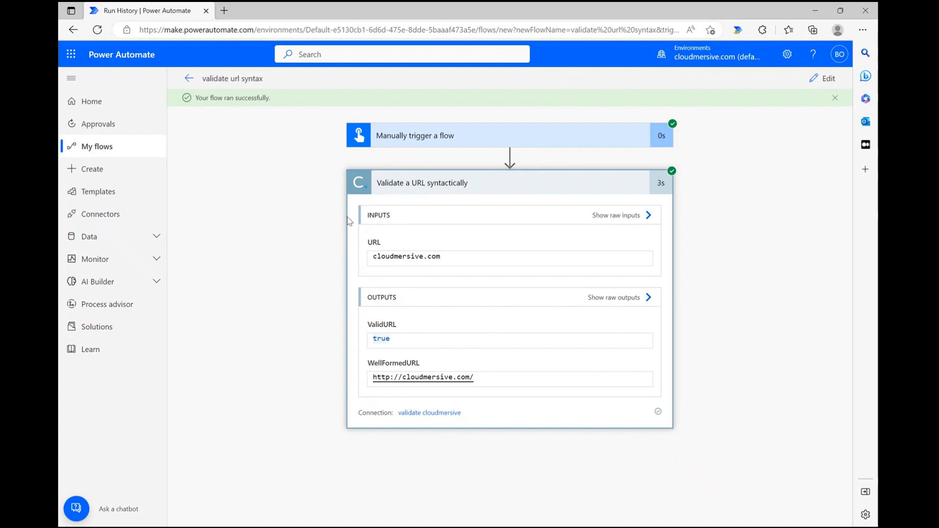
{"action": "mouse_move", "coordinate": [339, 256]}
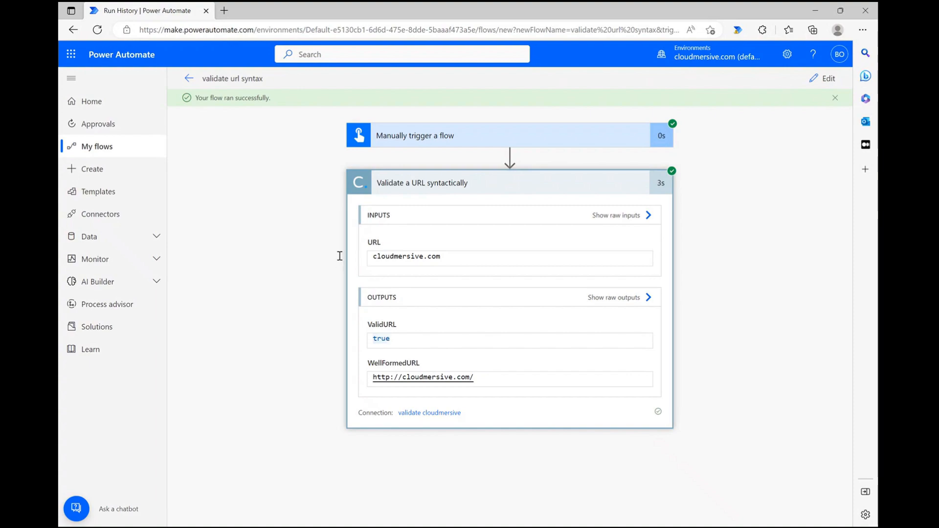
{"action": "double_click", "coordinate": [393, 363]}
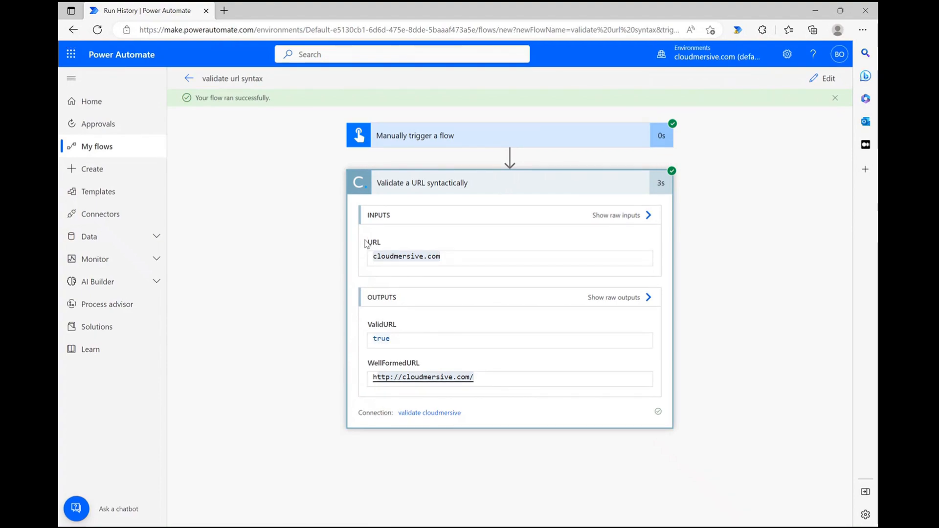
{"action": "mouse_move", "coordinate": [318, 255]}
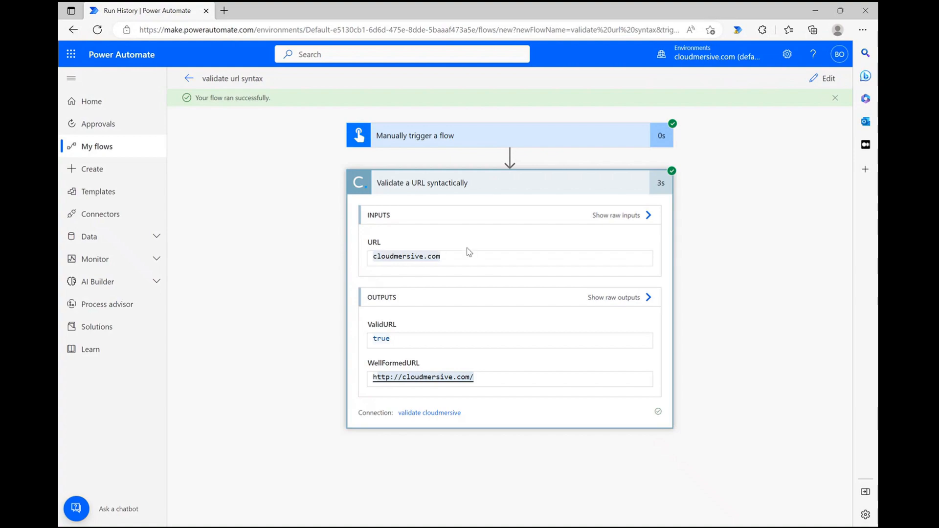
{"action": "mouse_move", "coordinate": [495, 254]}
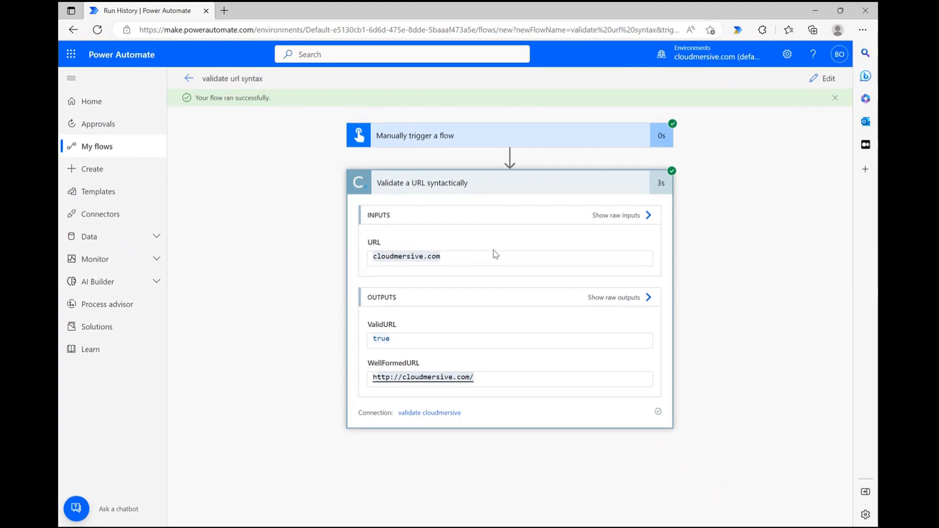